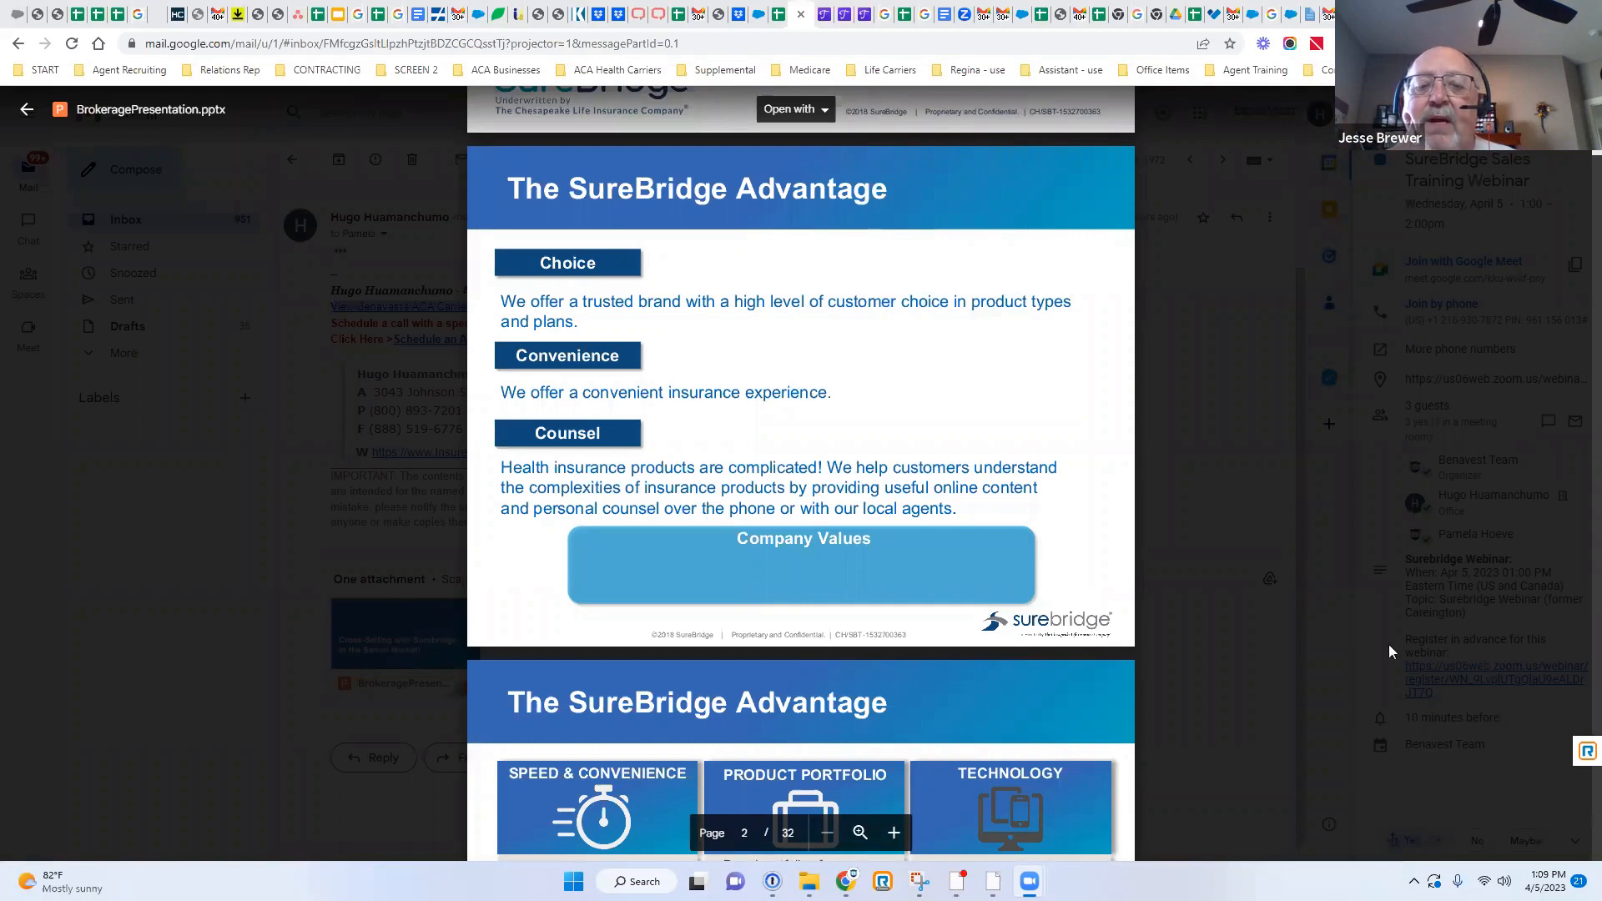
Scroll the attachment preview from slide 2 down to slide 3, The SureBridge Advantage.
{"action": "scroll", "scroll_direction": "down", "scroll_amount": 3}
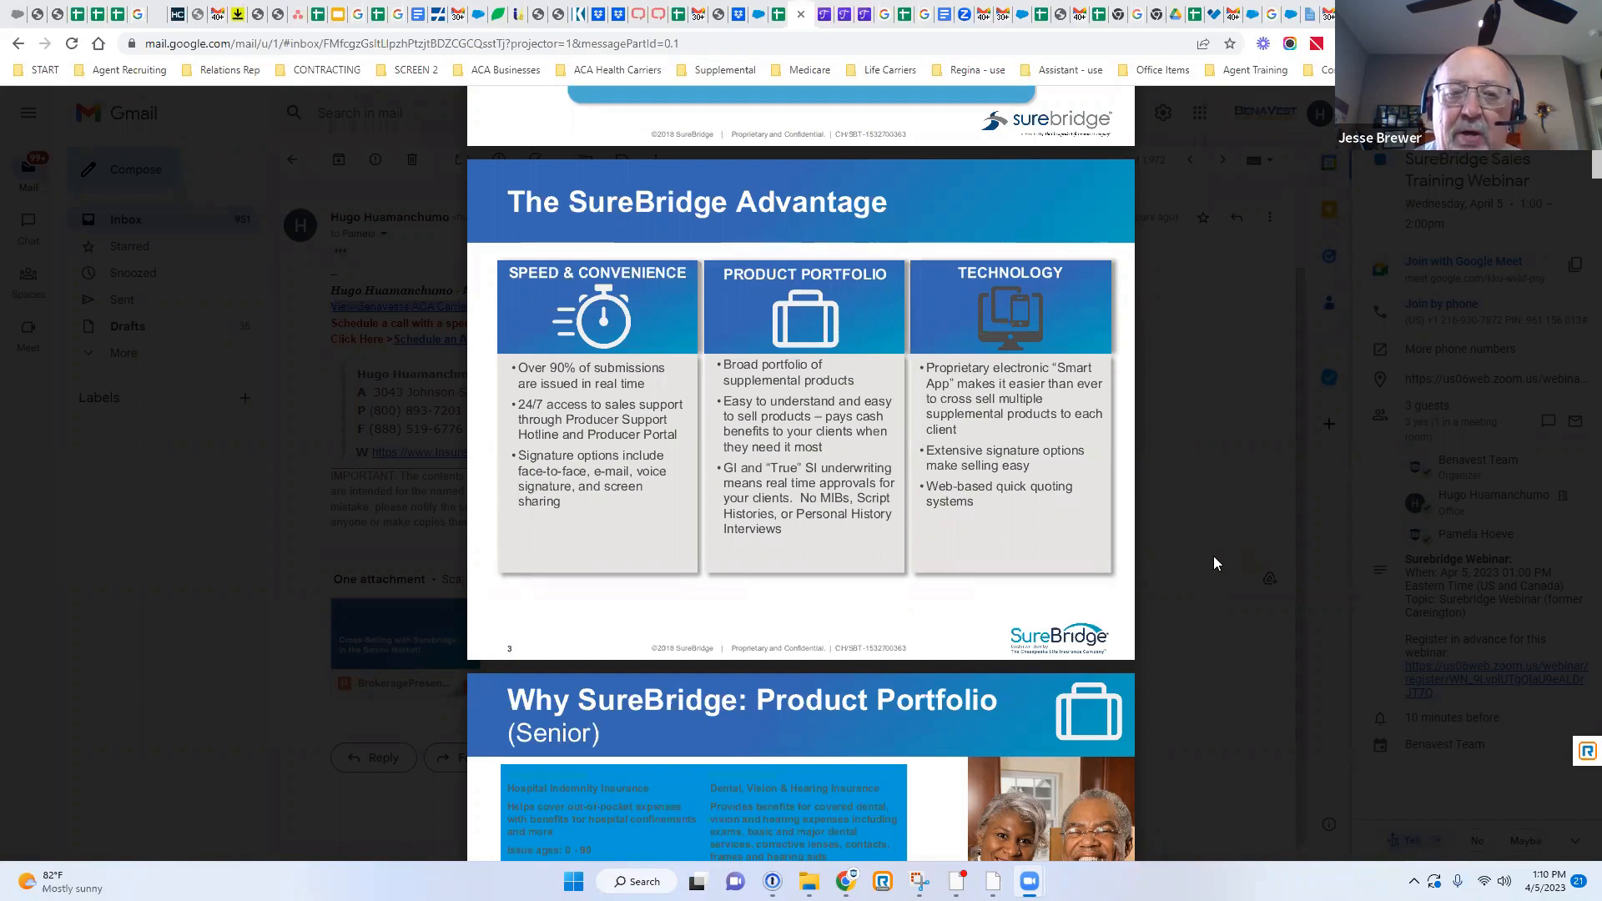
Advance past the Senior product portfolio slide to slide 5, the Under 65 portfolio.
{"action": "left_click", "coordinate": [398, 635]}
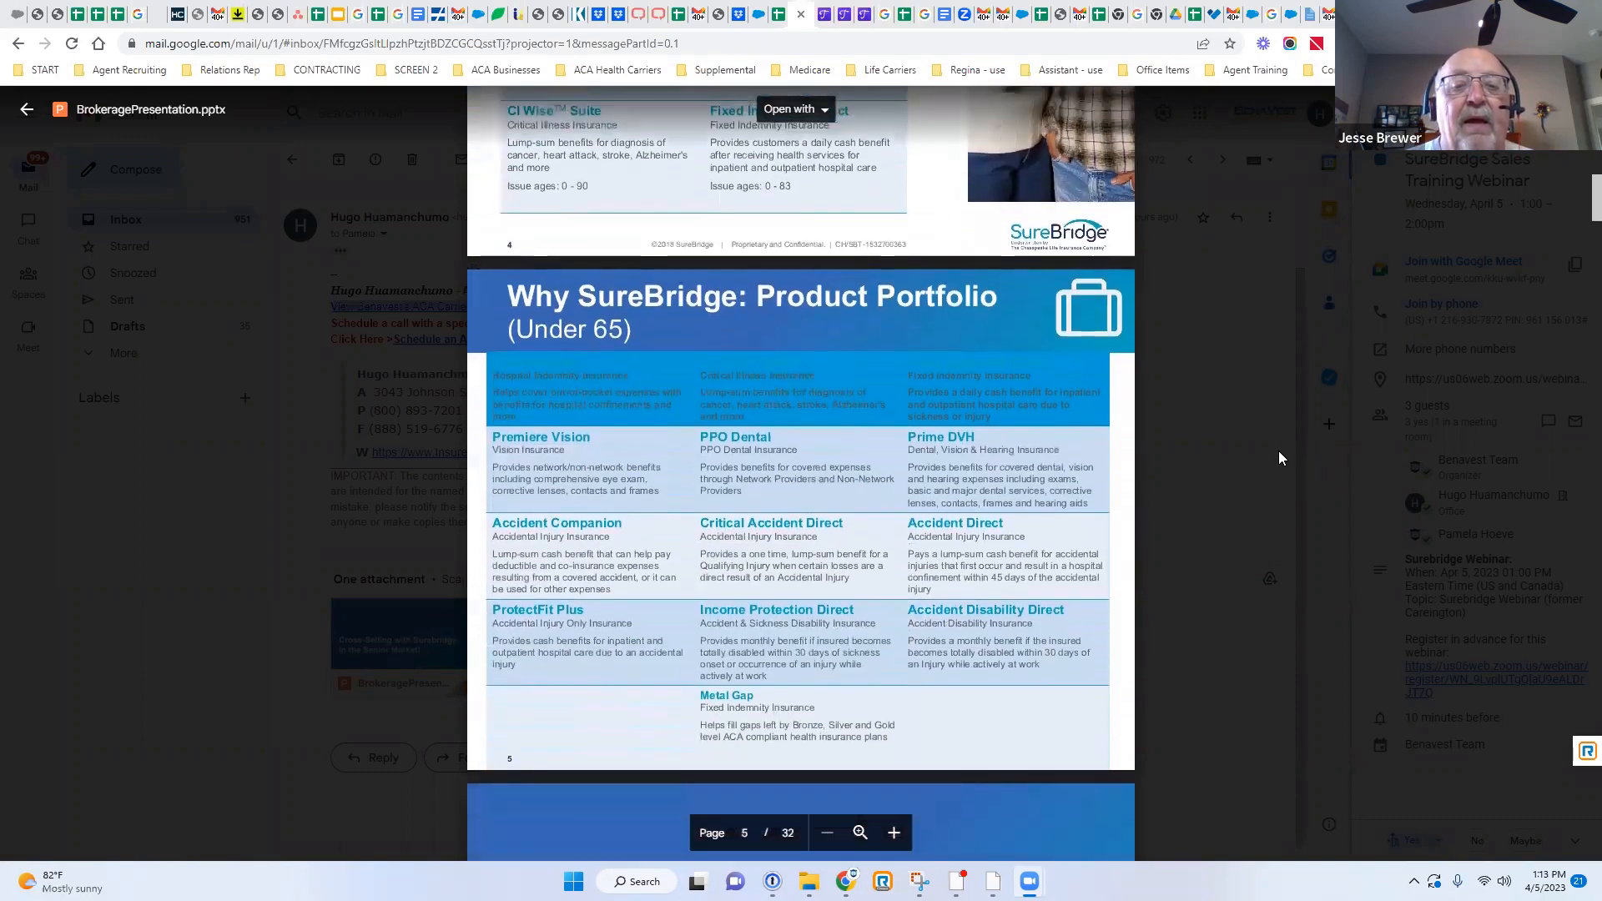
Scroll so slide 5 shows fully with the HospitalWise title slide starting below.
{"action": "scroll", "scroll_direction": "down", "scroll_amount": 3}
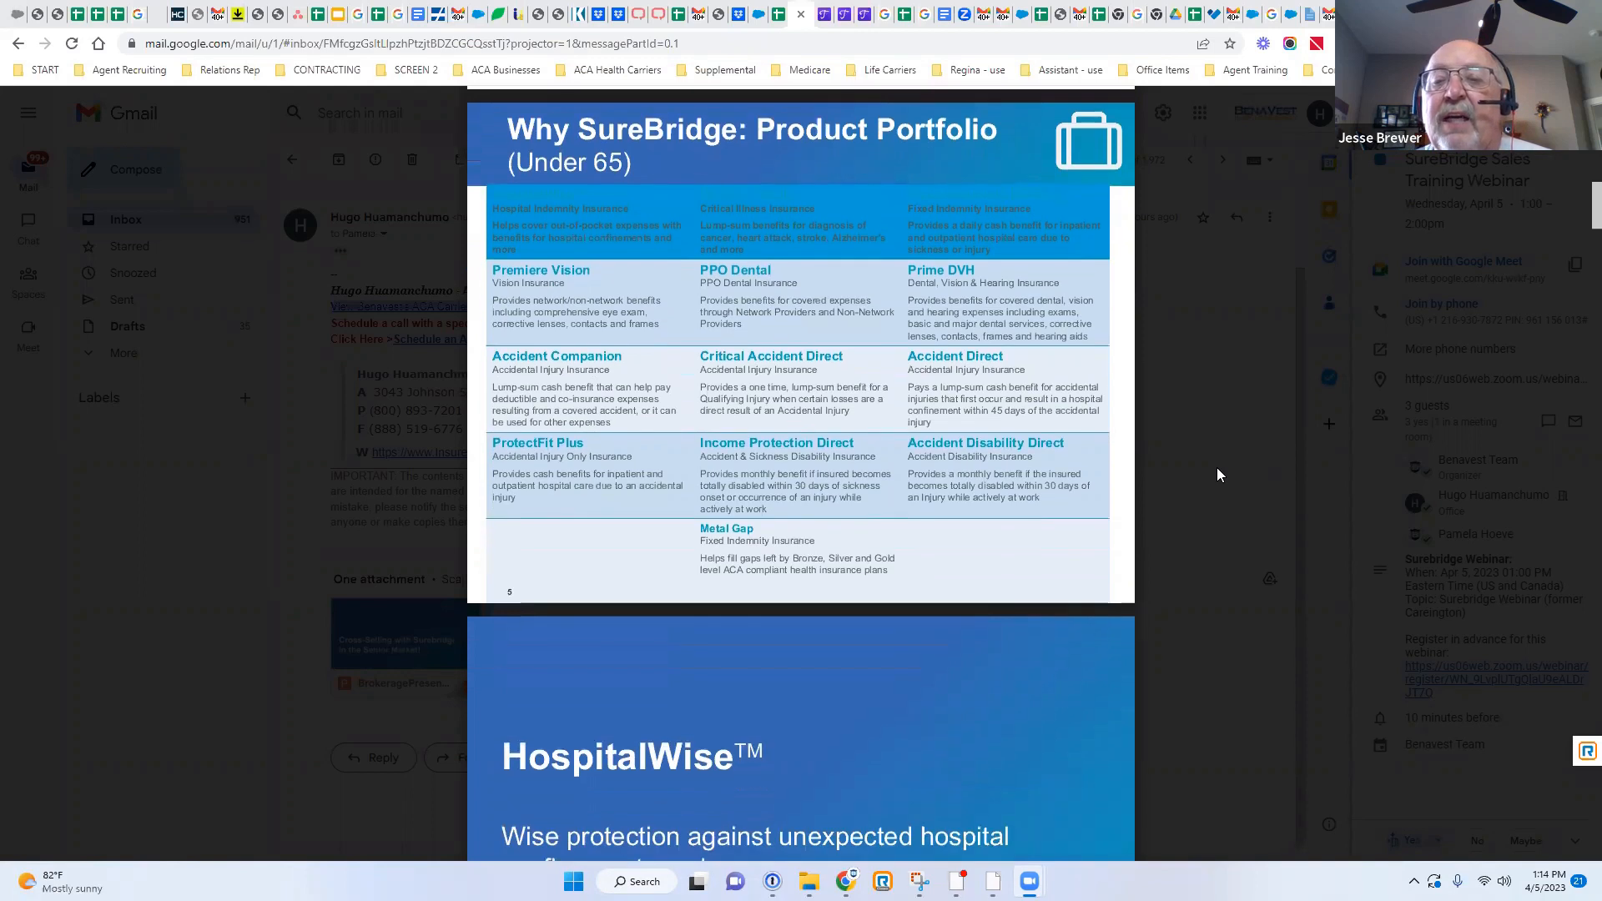
Scroll past the HospitalWise title slide to slide 7, HospitalWise: The Markets.
{"action": "scroll", "scroll_direction": "down", "scroll_amount": 3}
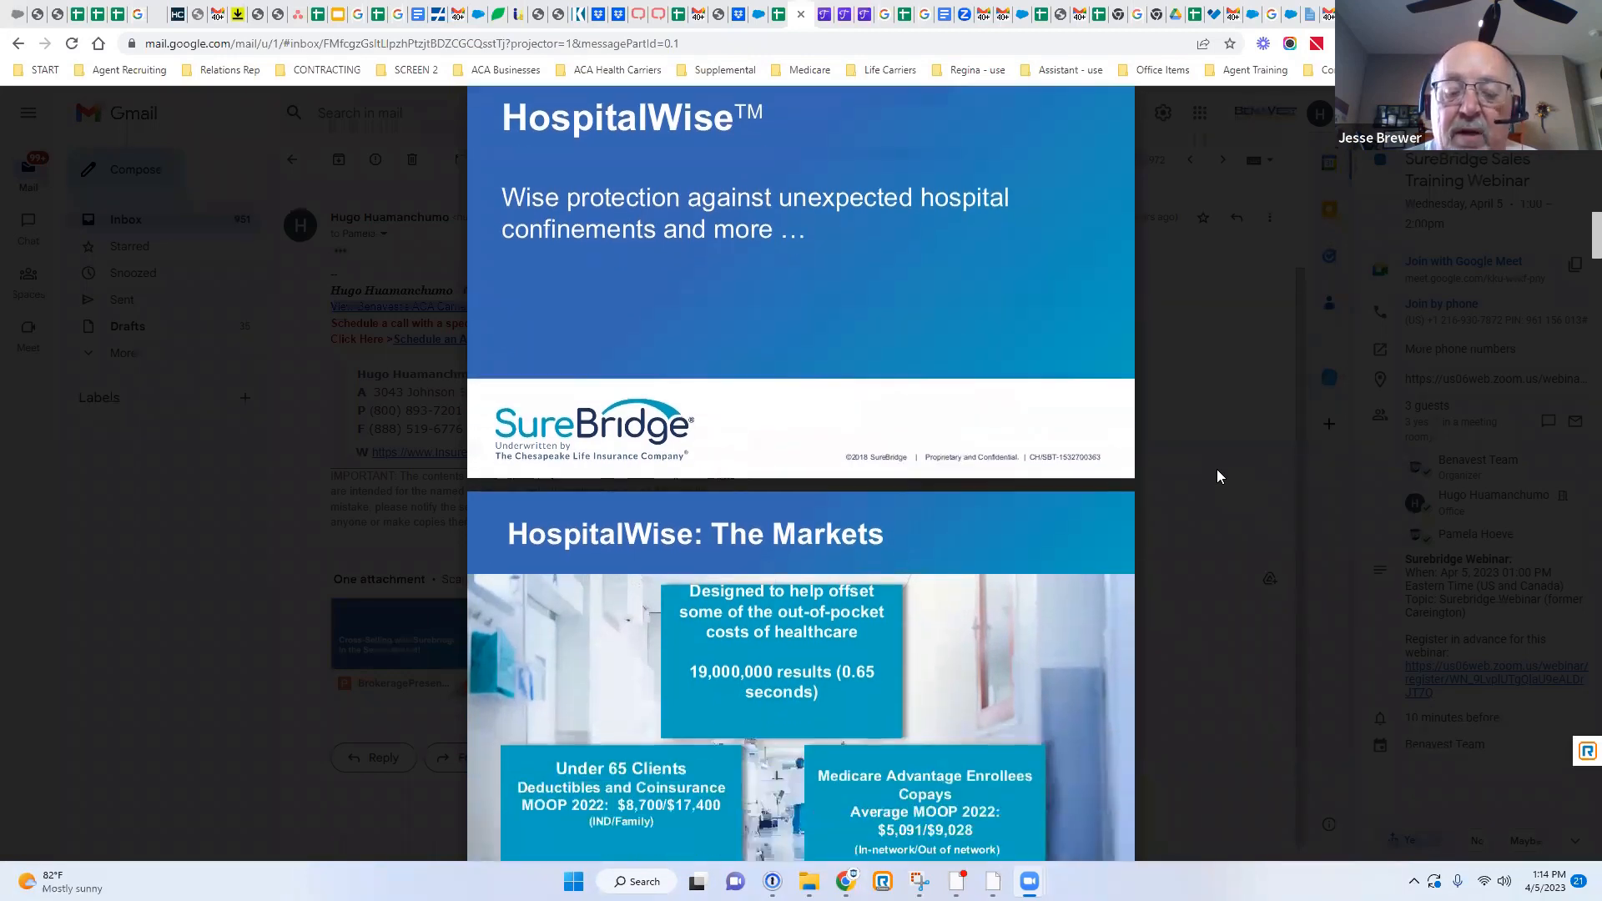
{"action": "scroll", "scroll_direction": "down", "scroll_amount": 3}
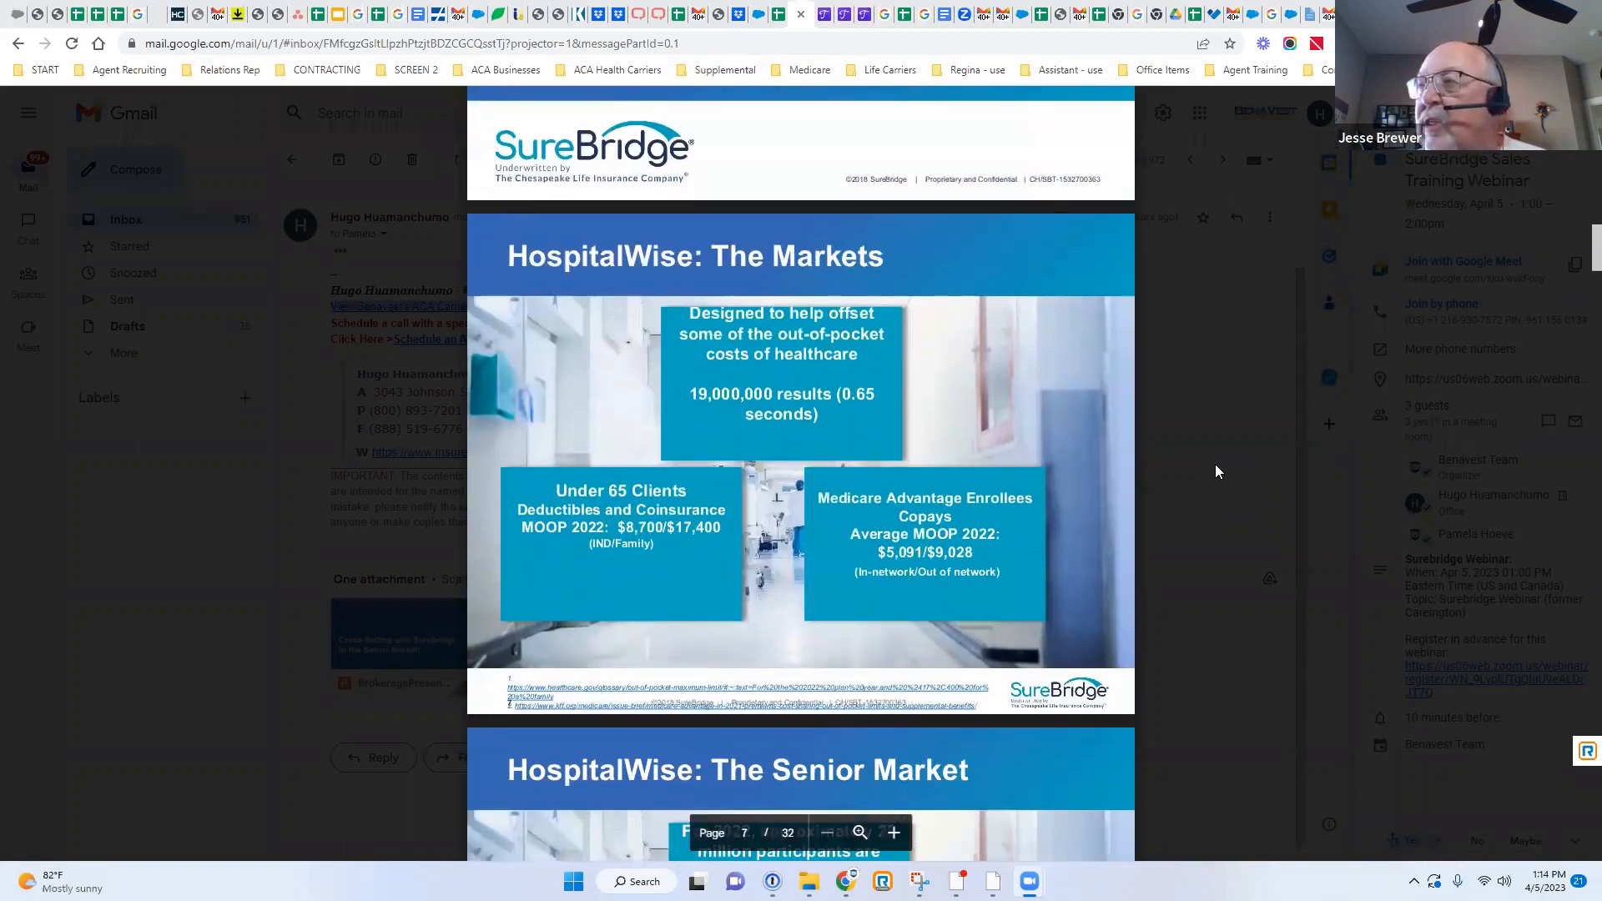